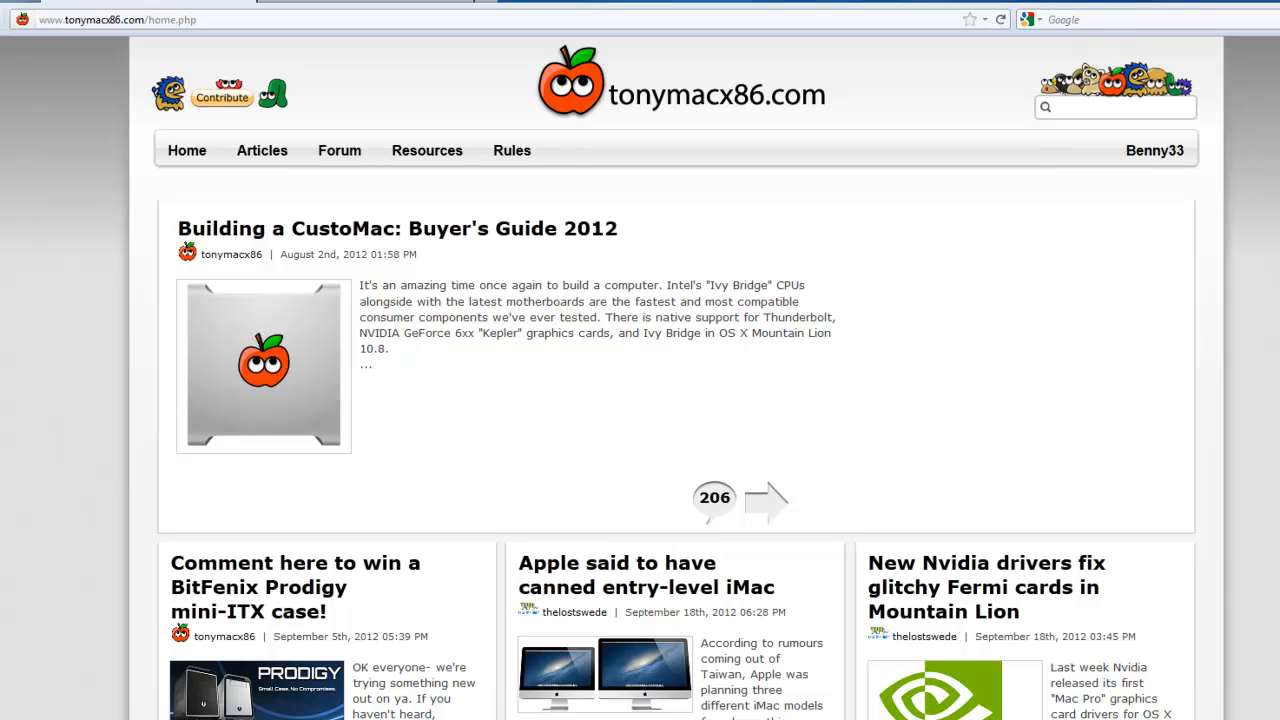
Open the Resources menu on the tonymacx86 home page.
{"action": "left_click", "coordinate": [1155, 150]}
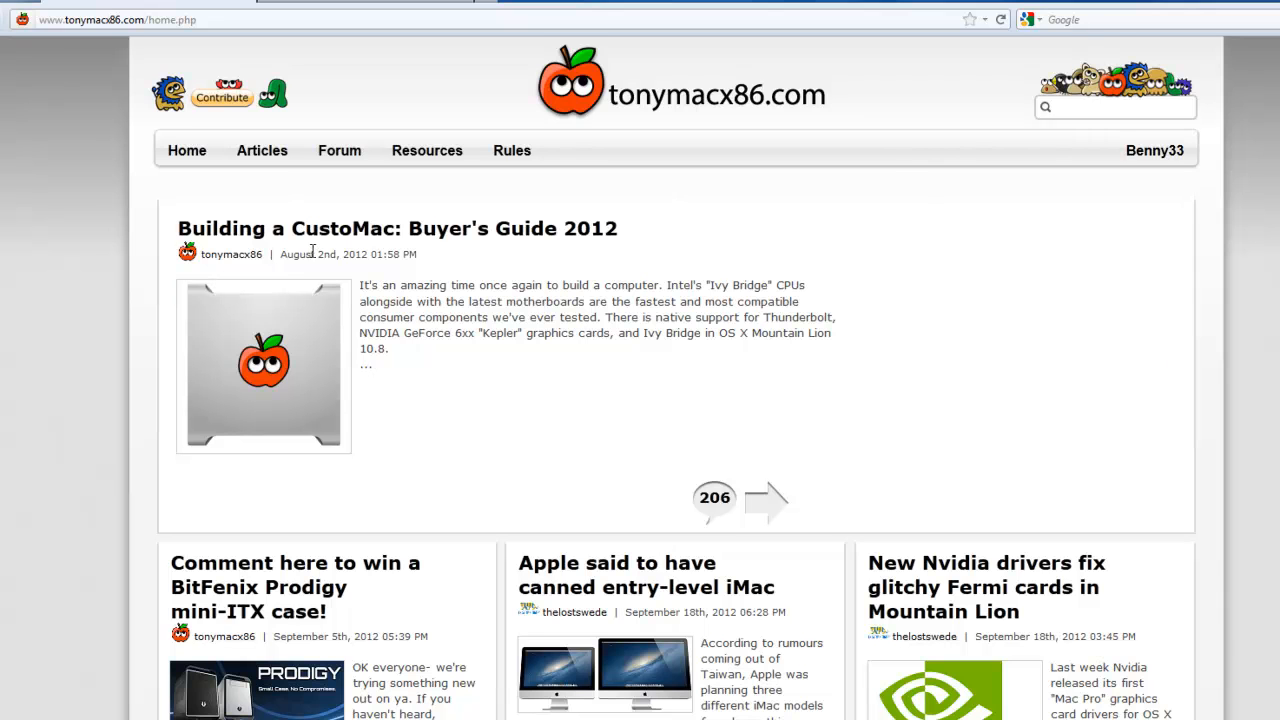
{"action": "left_click", "coordinate": [427, 150]}
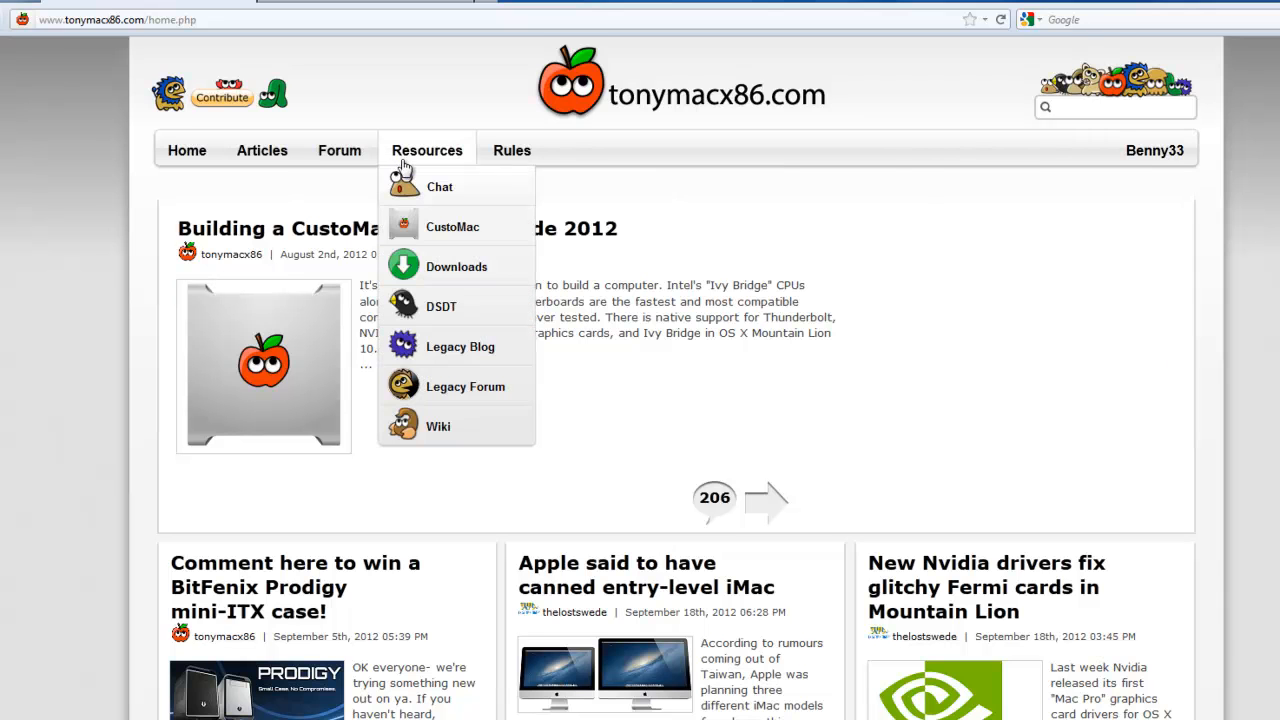
{"action": "mouse_move", "coordinate": [456, 266]}
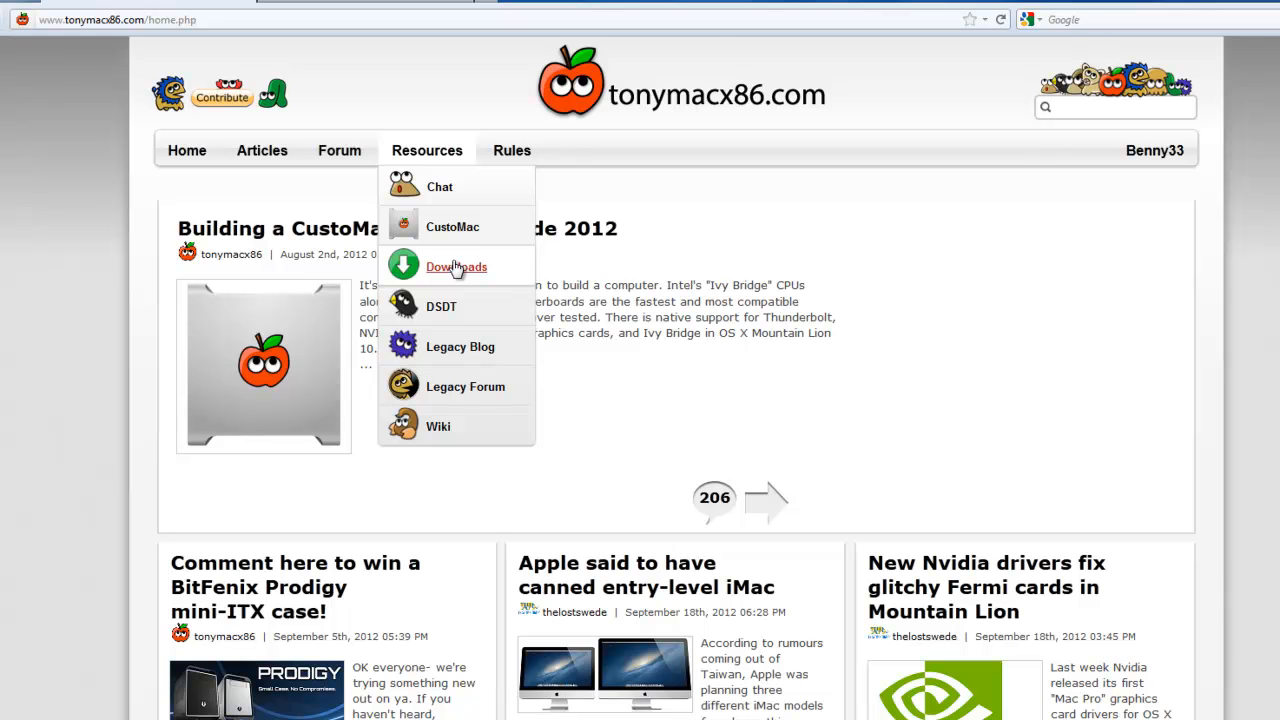
Open the Downloads page and scroll to browse iBoot and MultiBeast listings.
{"action": "left_click", "coordinate": [456, 267]}
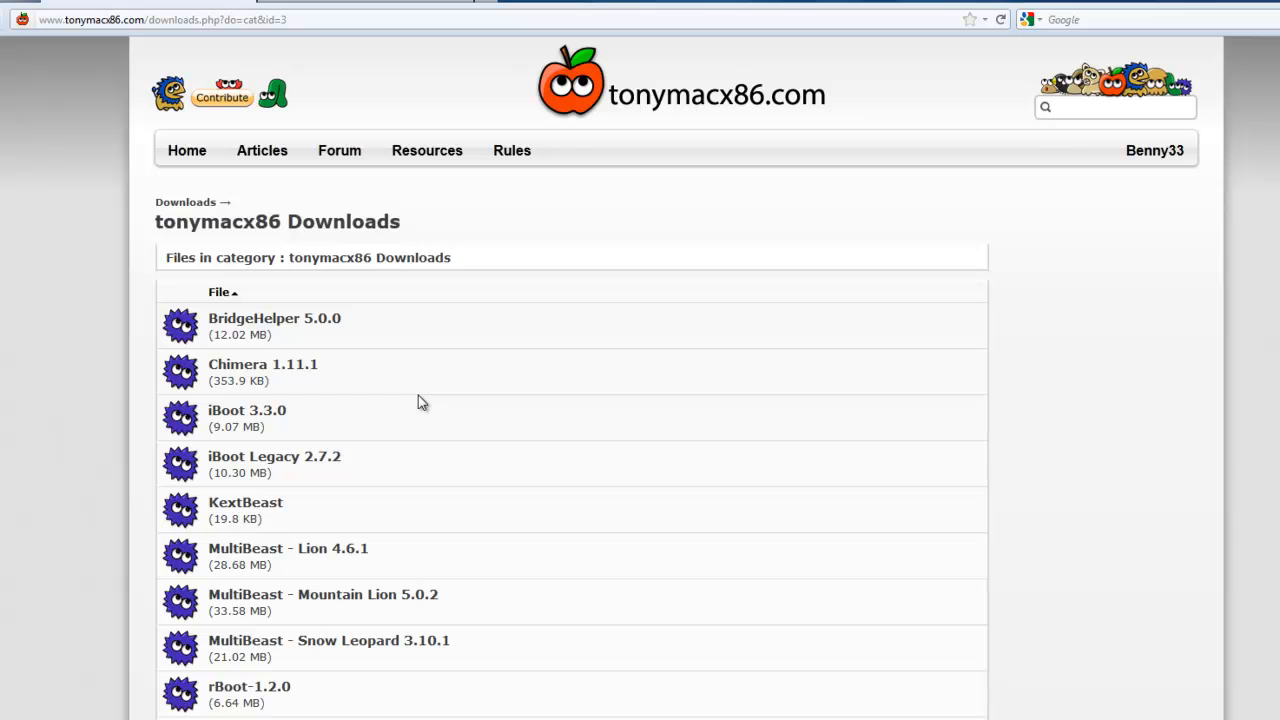
{"action": "mouse_move", "coordinate": [280, 422]}
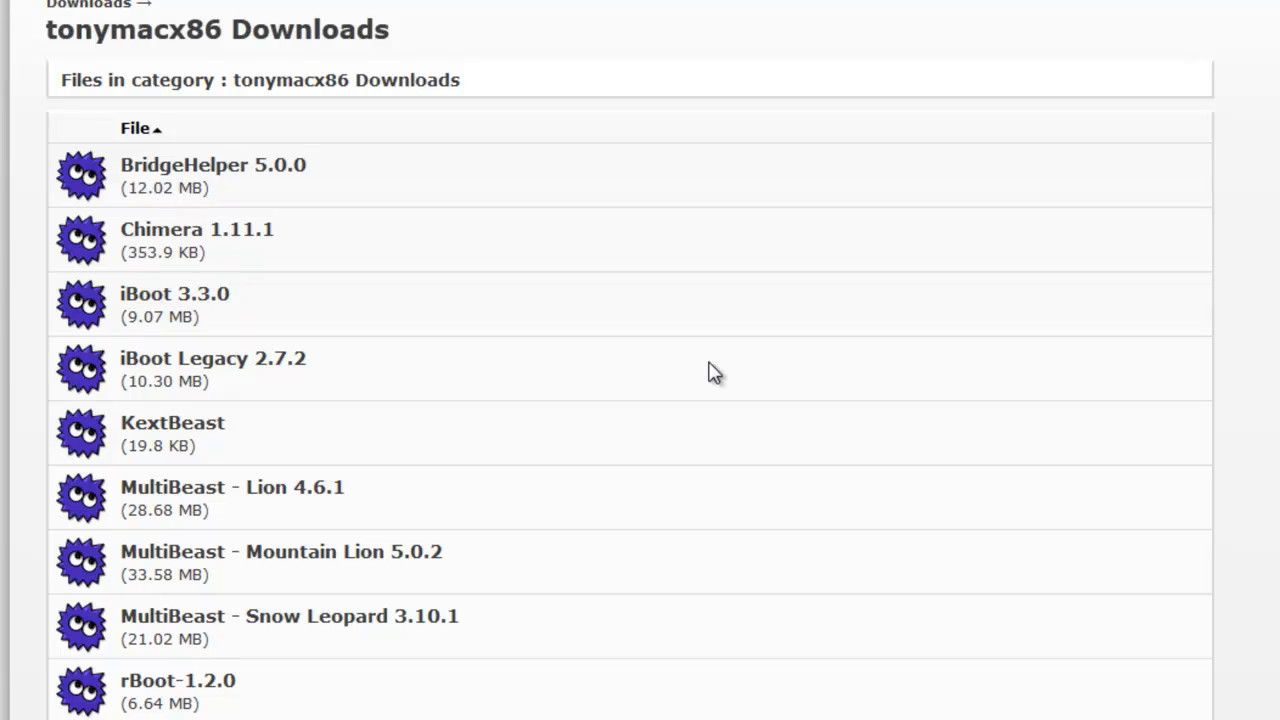
{"action": "mouse_move", "coordinate": [193, 479]}
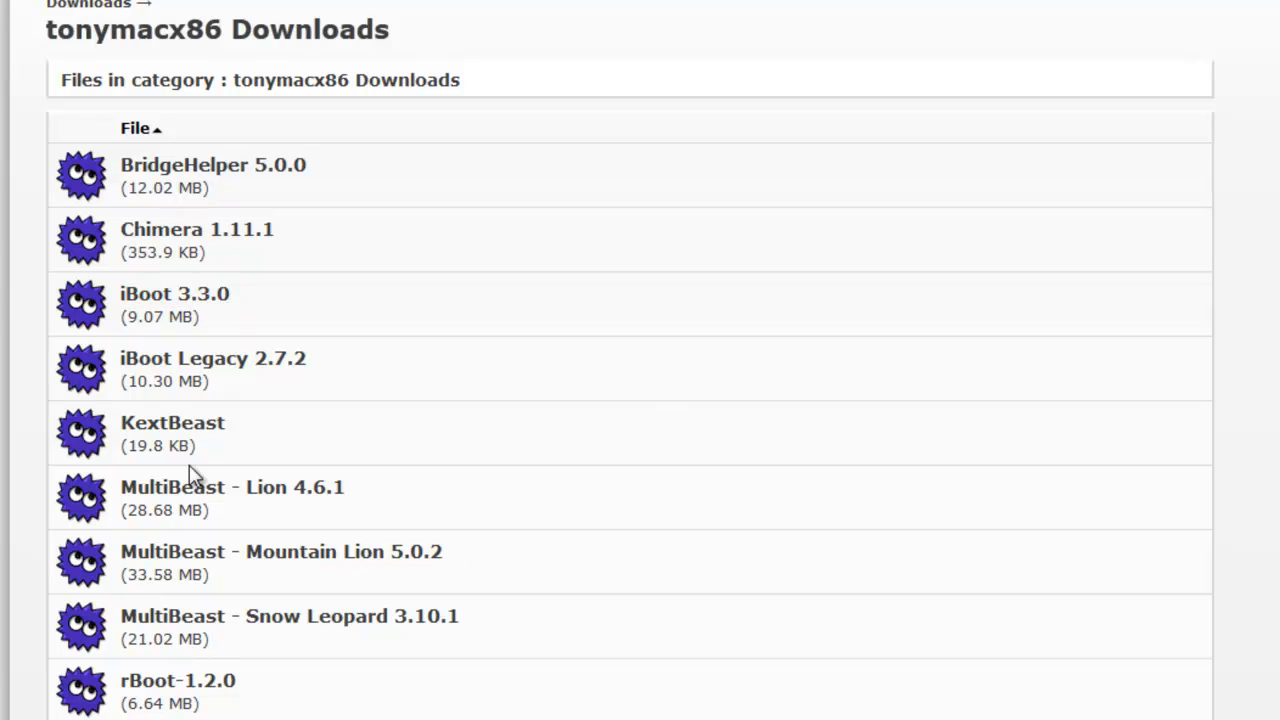
{"action": "mouse_move", "coordinate": [113, 603]}
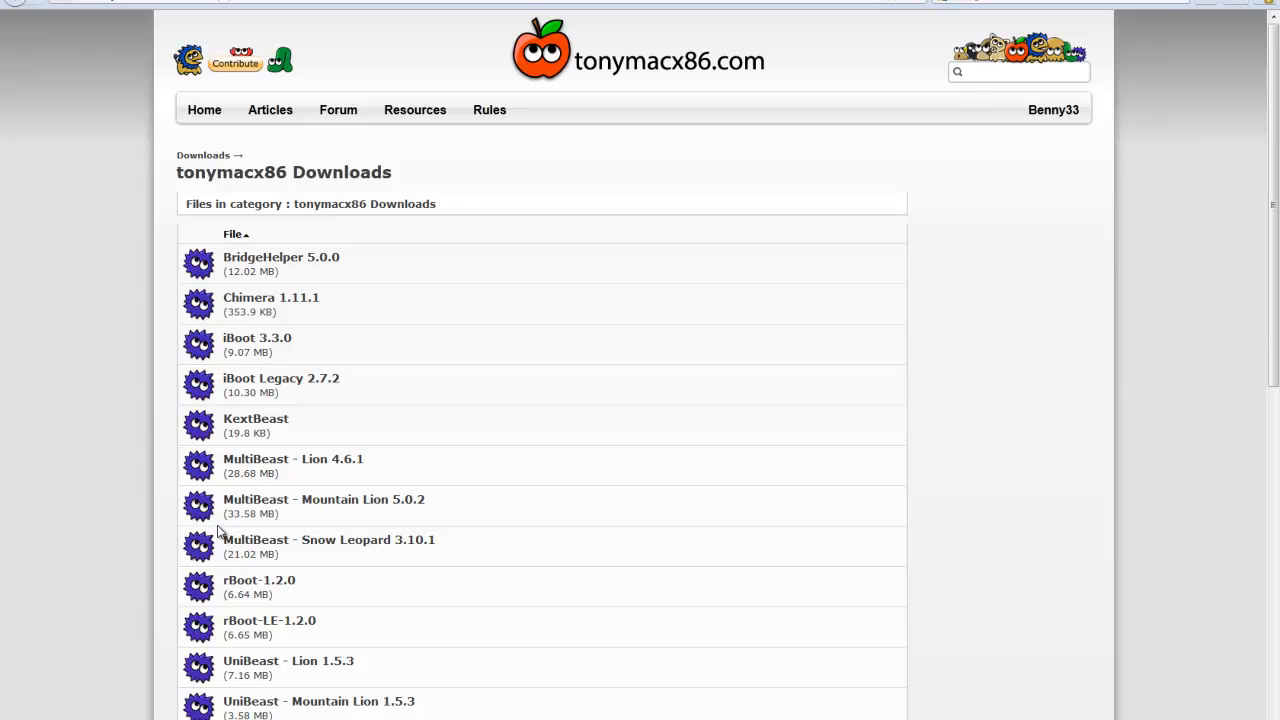
{"action": "mouse_move", "coordinate": [322, 551]}
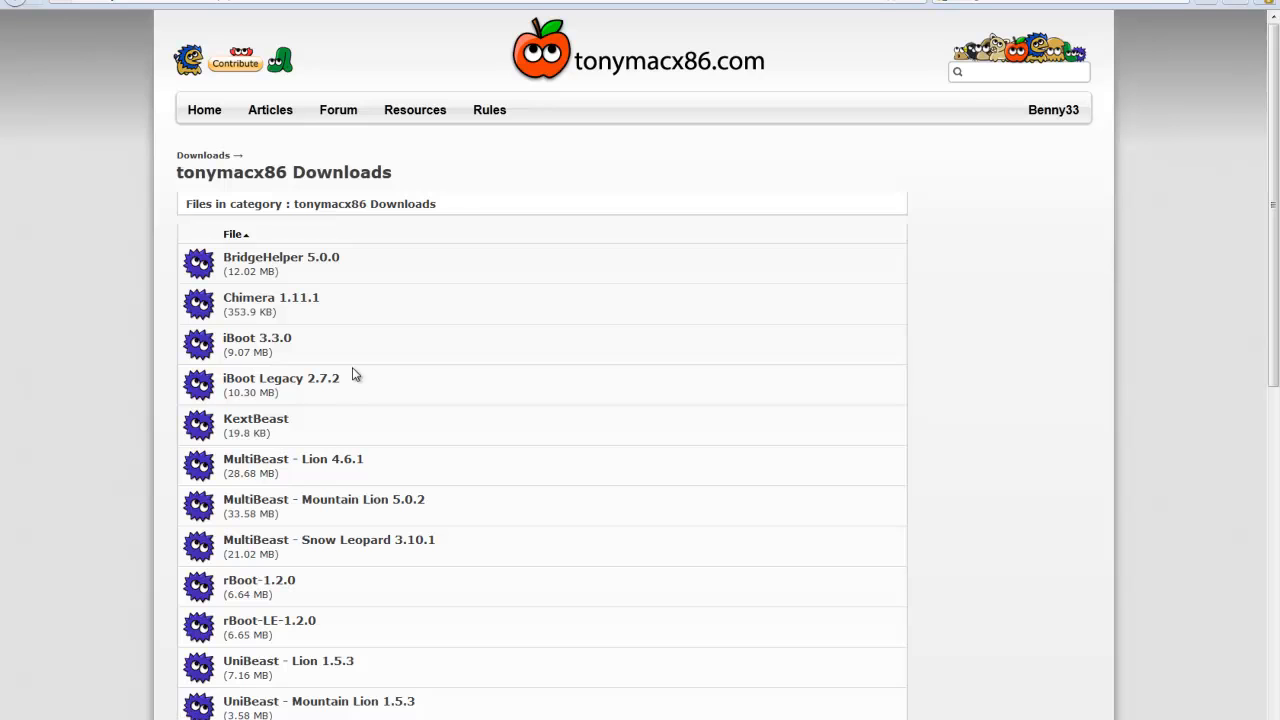
{"action": "mouse_move", "coordinate": [309, 513]}
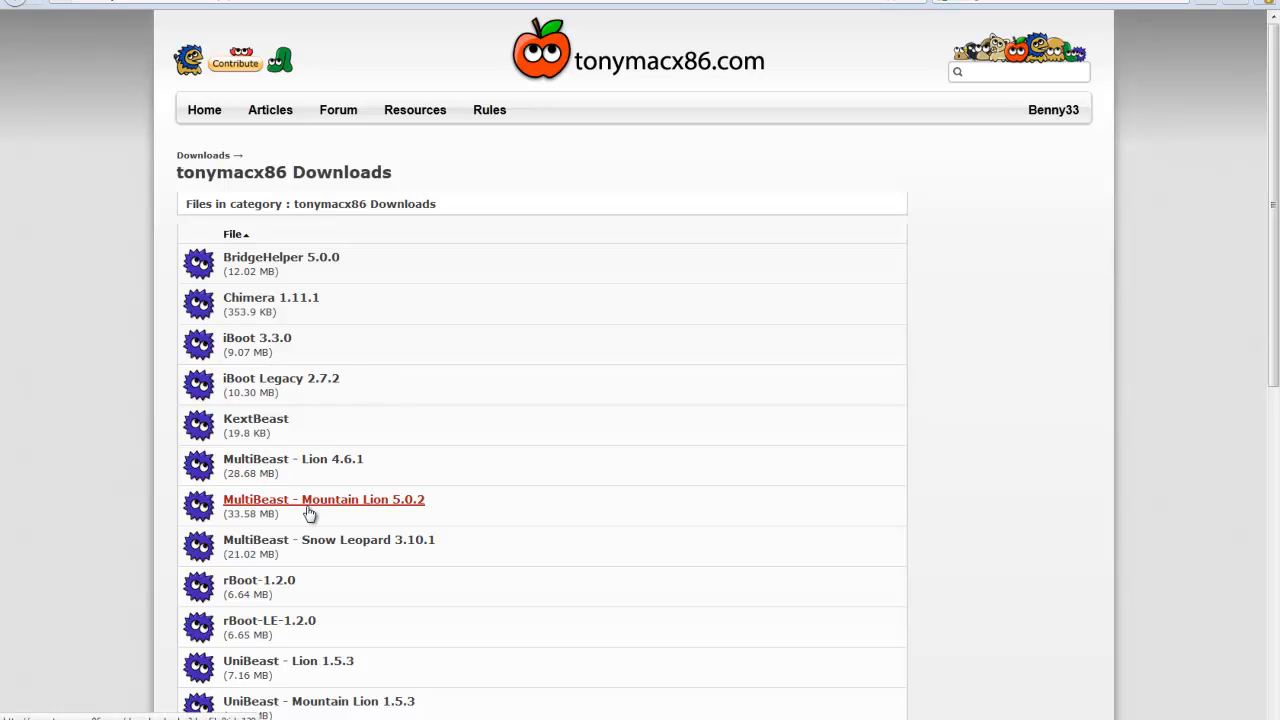
{"action": "mouse_move", "coordinate": [305, 465]}
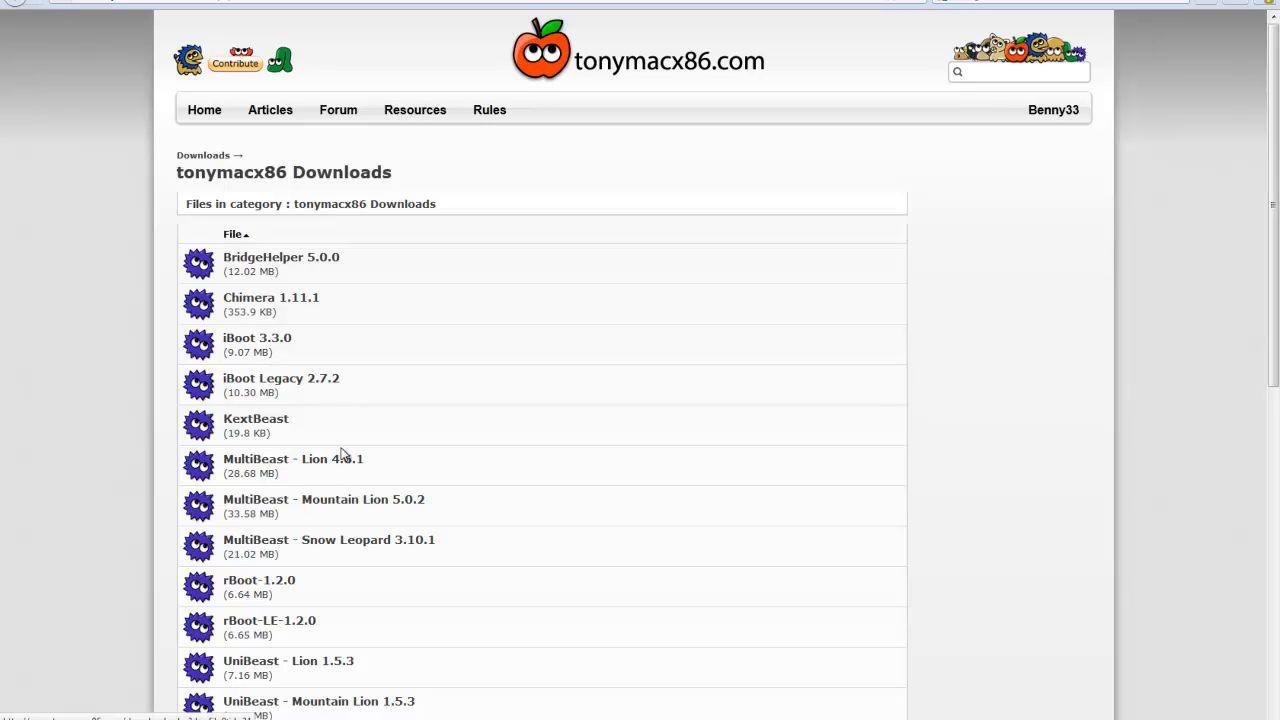
{"action": "mouse_move", "coordinate": [330, 498]}
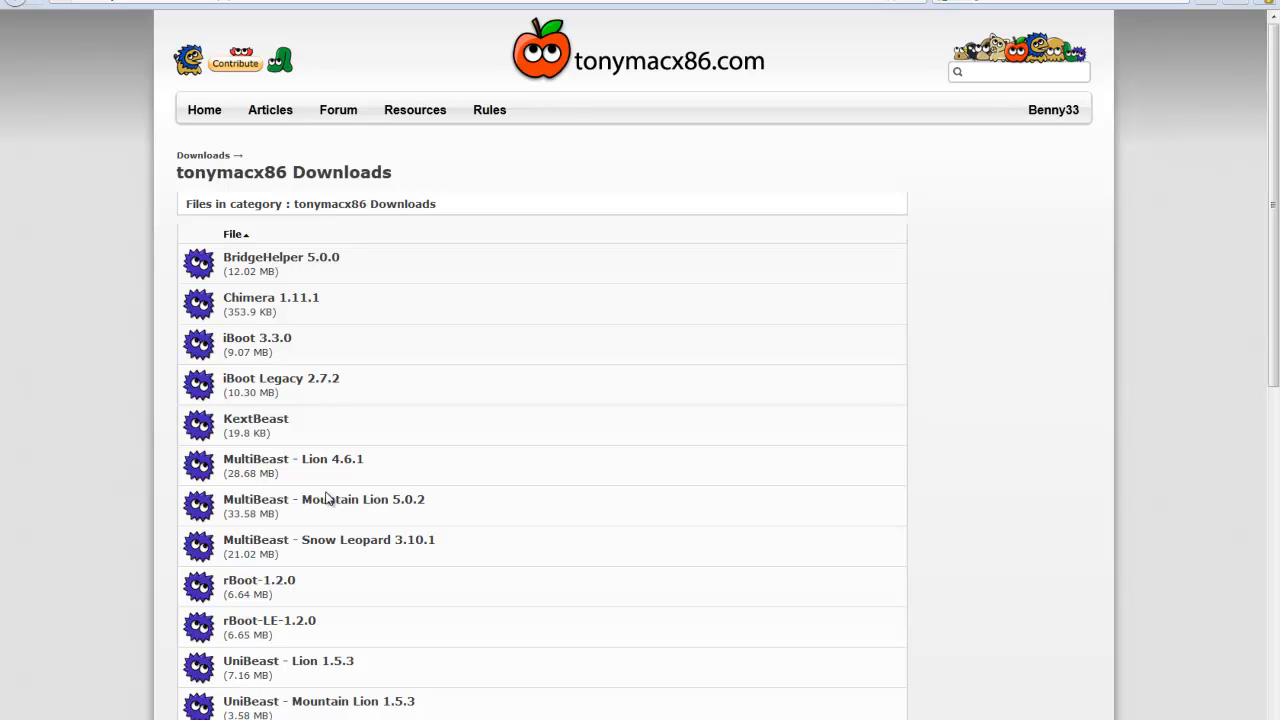
{"action": "scroll", "scroll_direction": "down", "scroll_amount": 3}
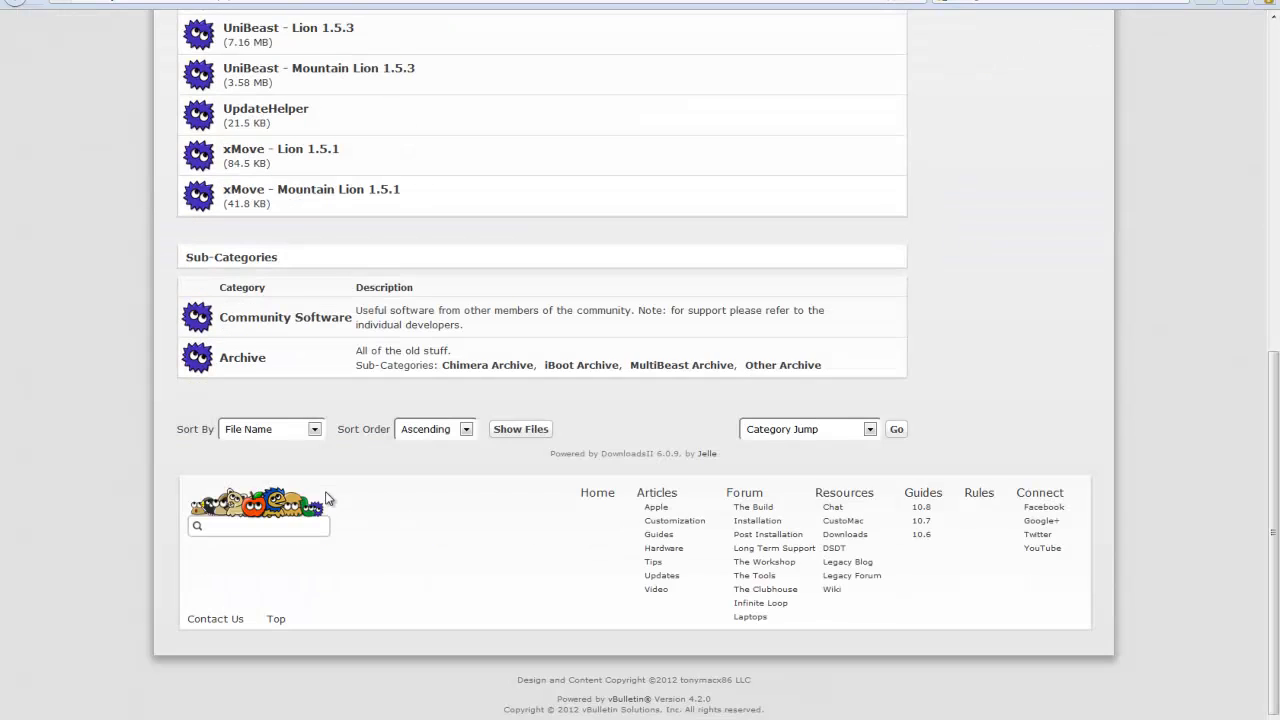
{"action": "scroll", "scroll_direction": "up", "scroll_amount": 3}
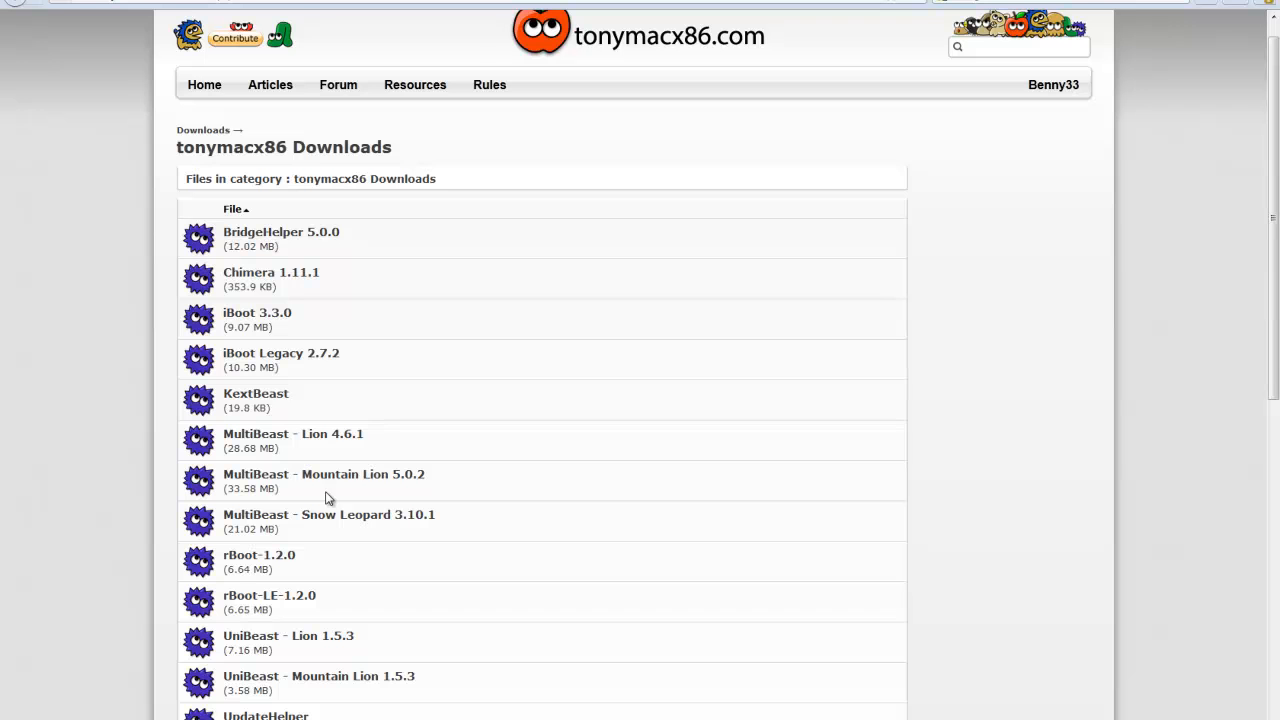
{"action": "left_click", "coordinate": [338, 84]}
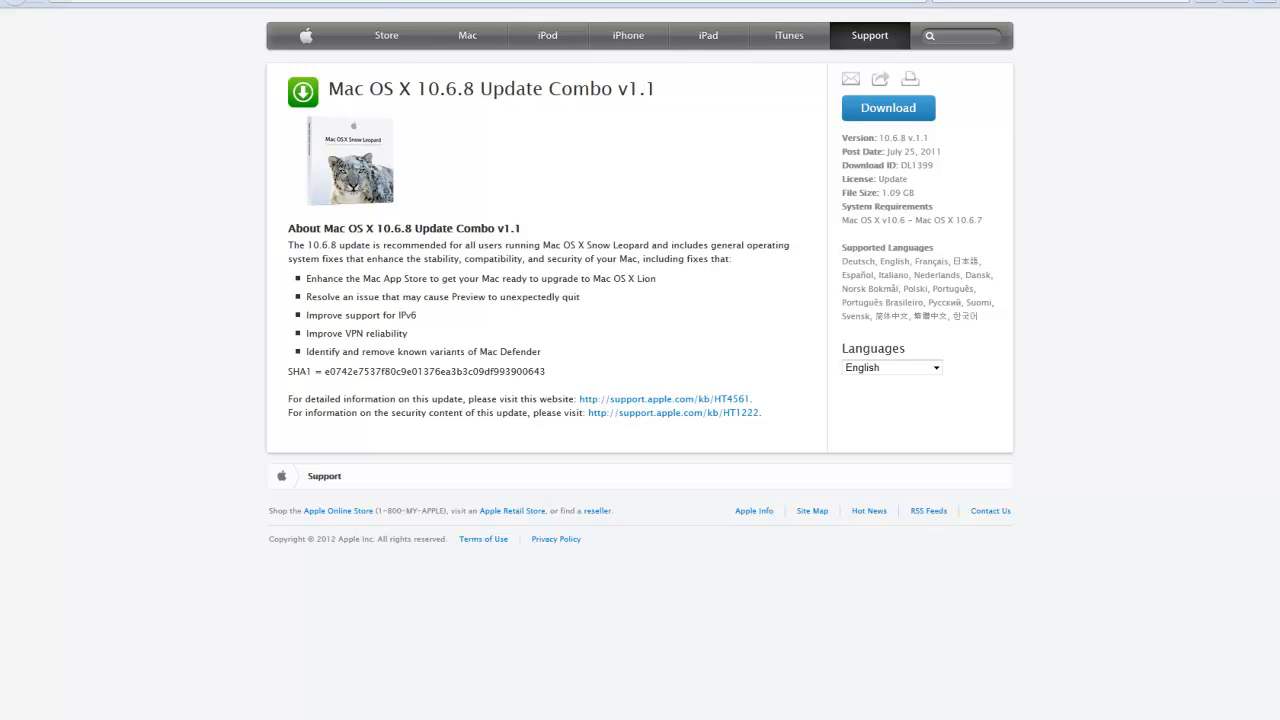
{"action": "mouse_move", "coordinate": [418, 90]}
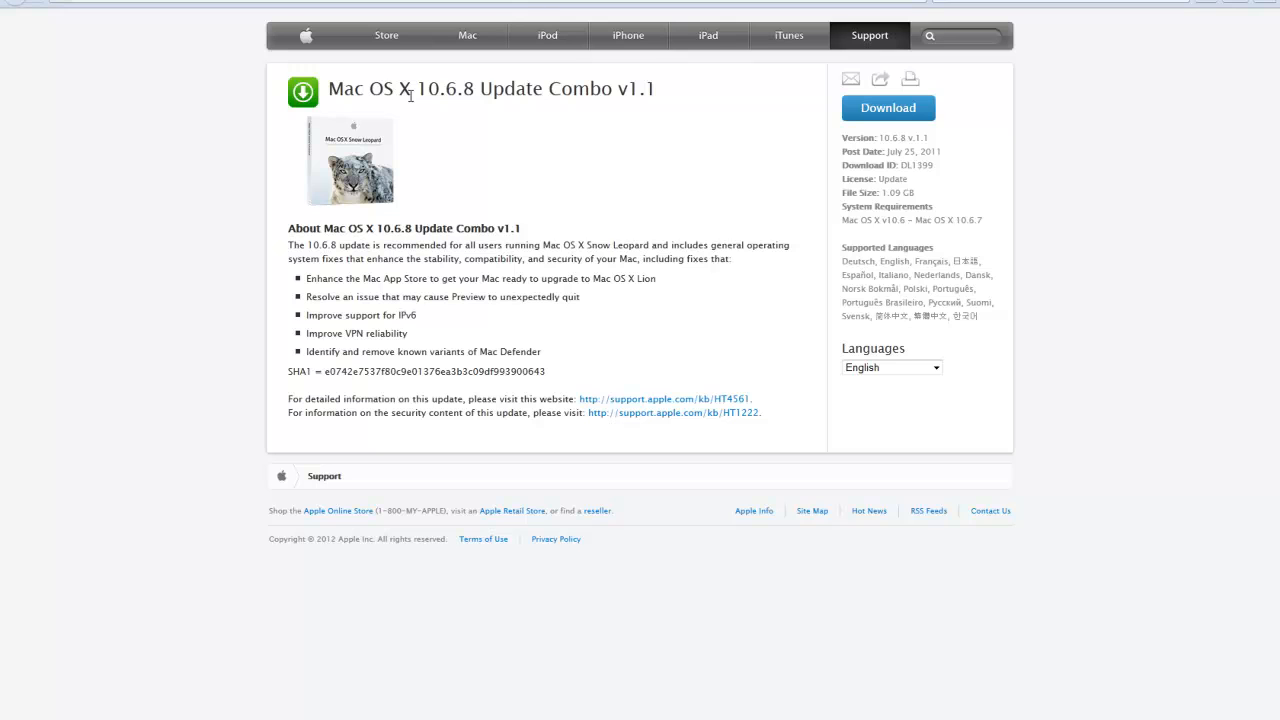
{"action": "mouse_move", "coordinate": [731, 92]}
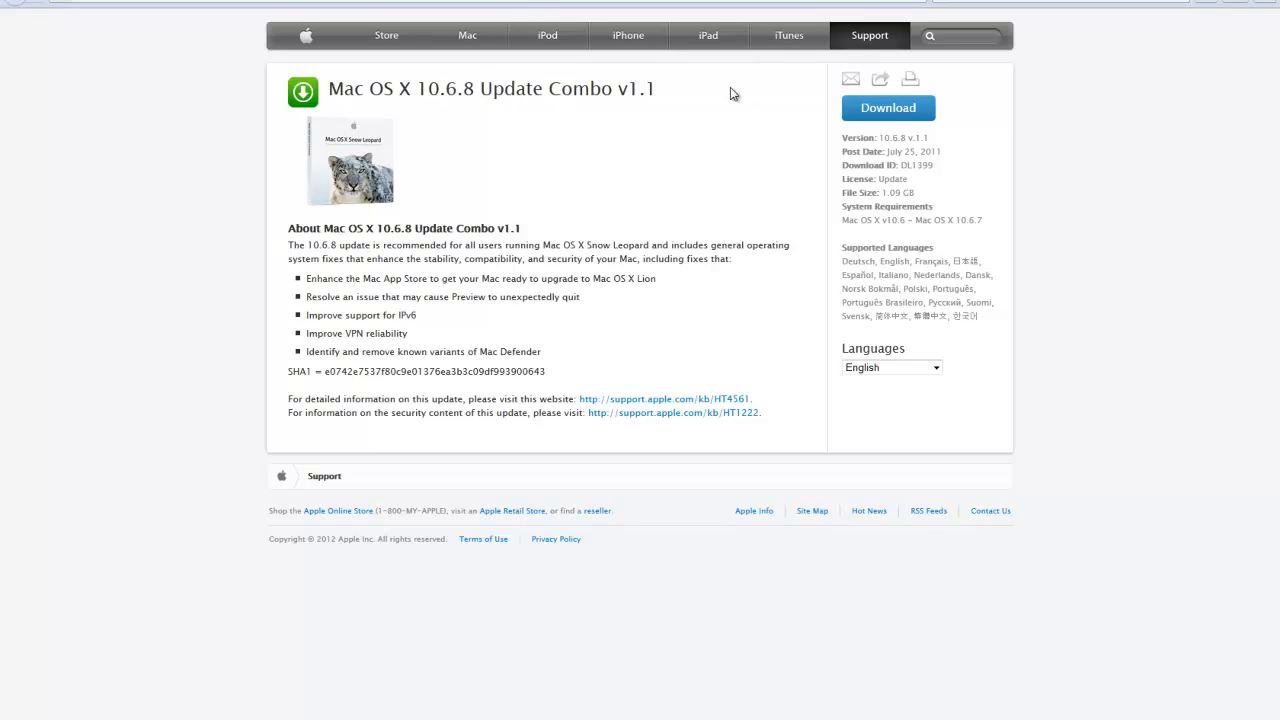
{"action": "mouse_move", "coordinate": [693, 90]}
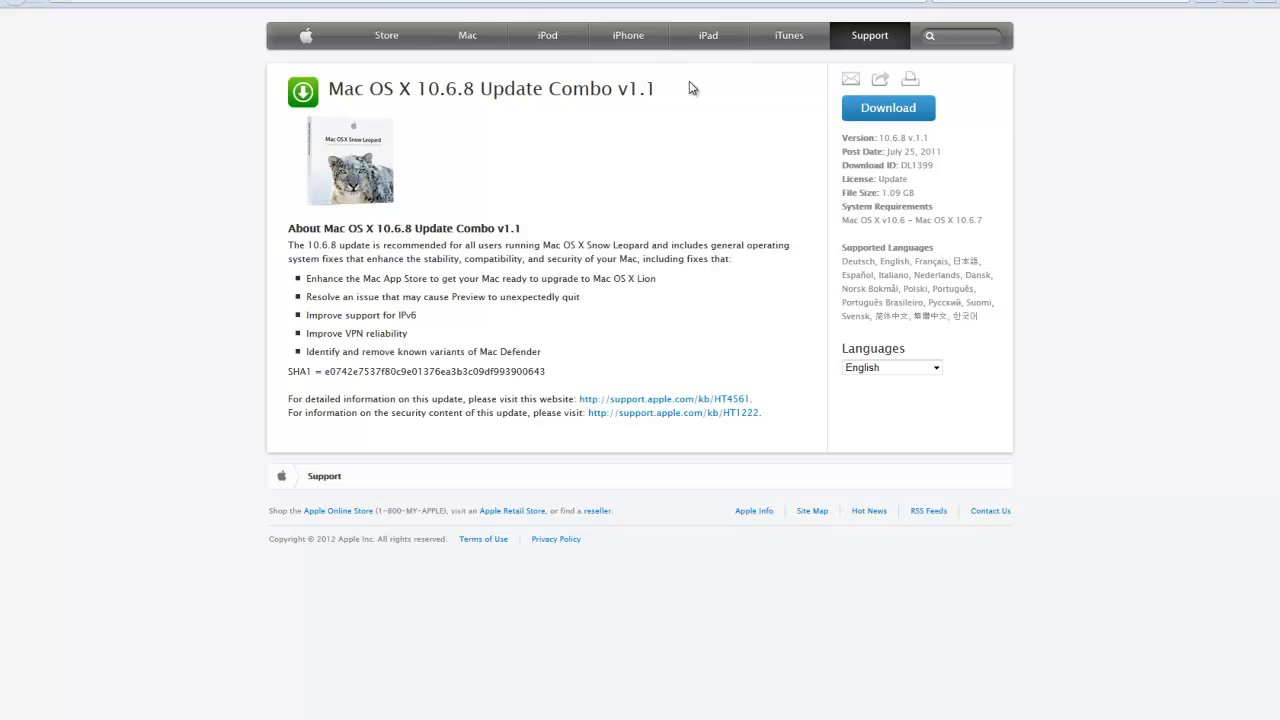
{"action": "mouse_move", "coordinate": [258, 94]}
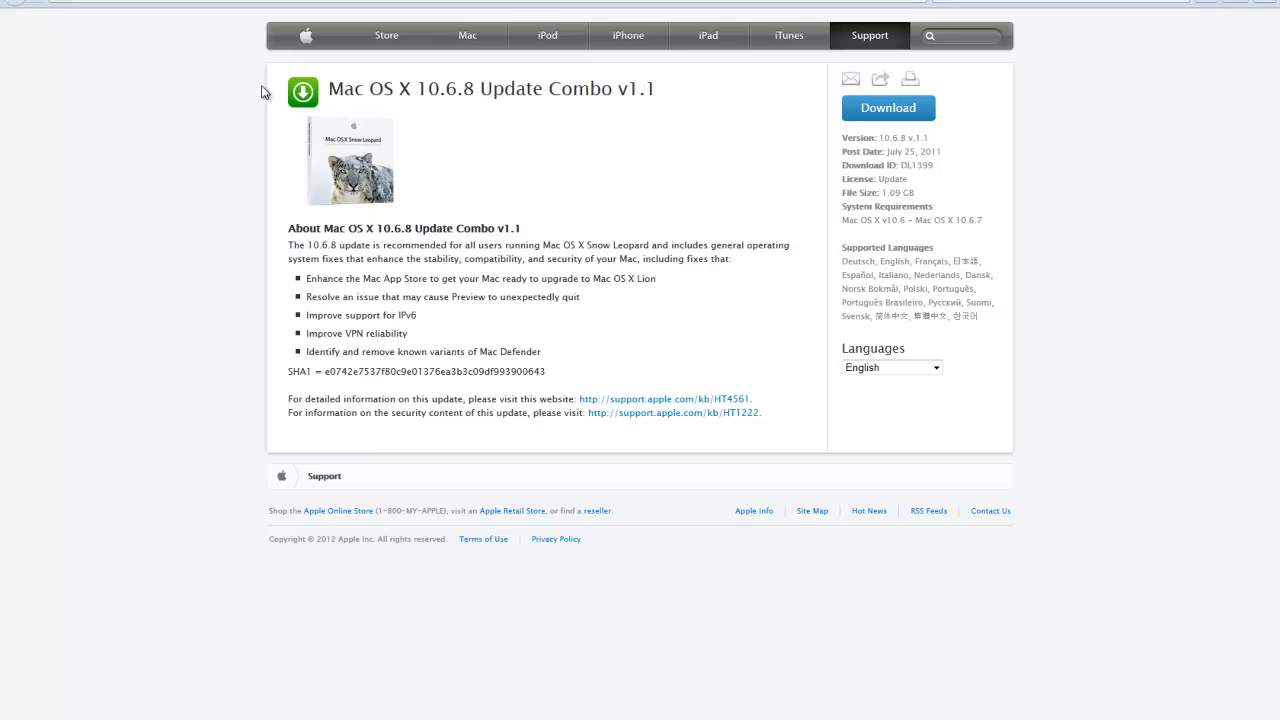
{"action": "mouse_move", "coordinate": [152, 675]}
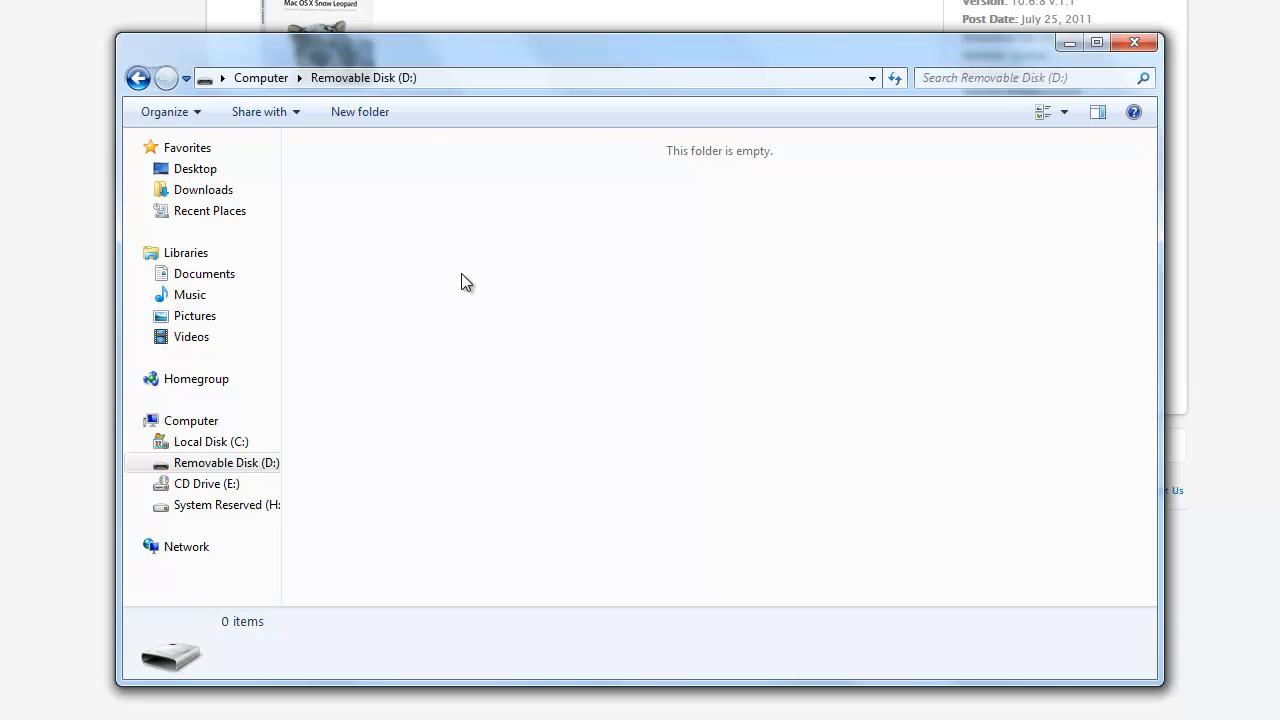
{"action": "mouse_move", "coordinate": [479, 287]}
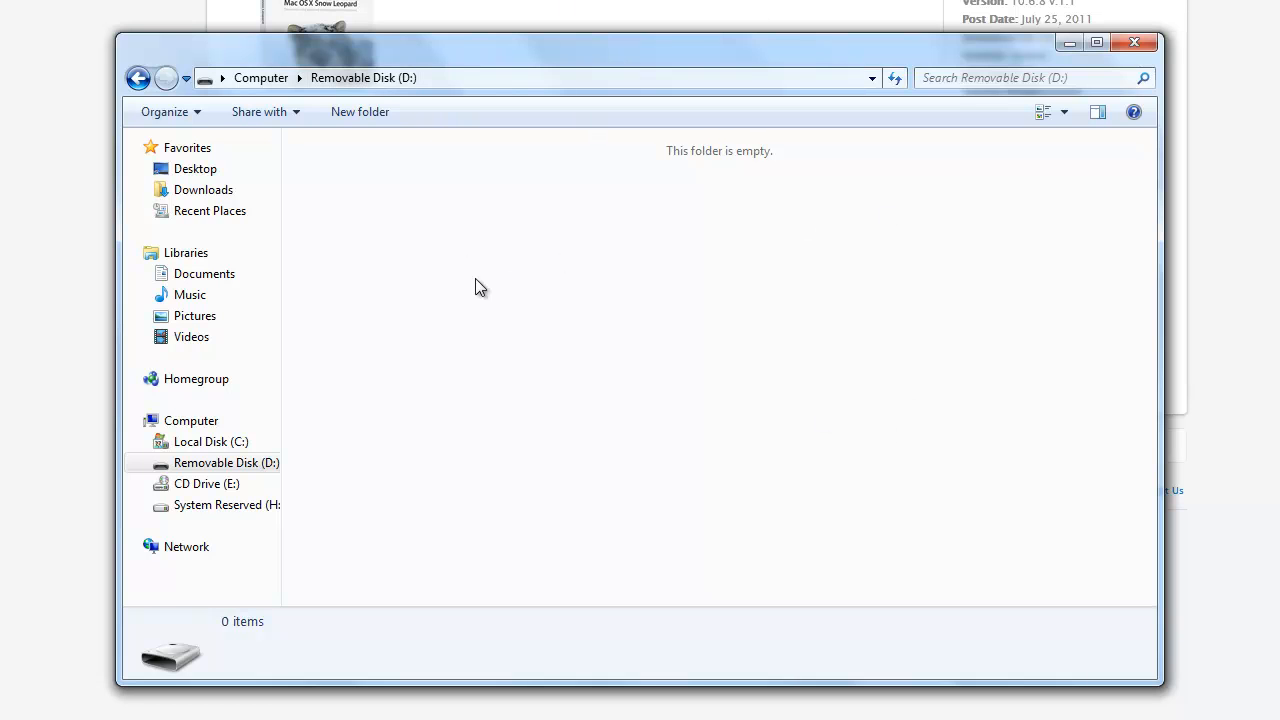
{"action": "mouse_move", "coordinate": [1134, 44]}
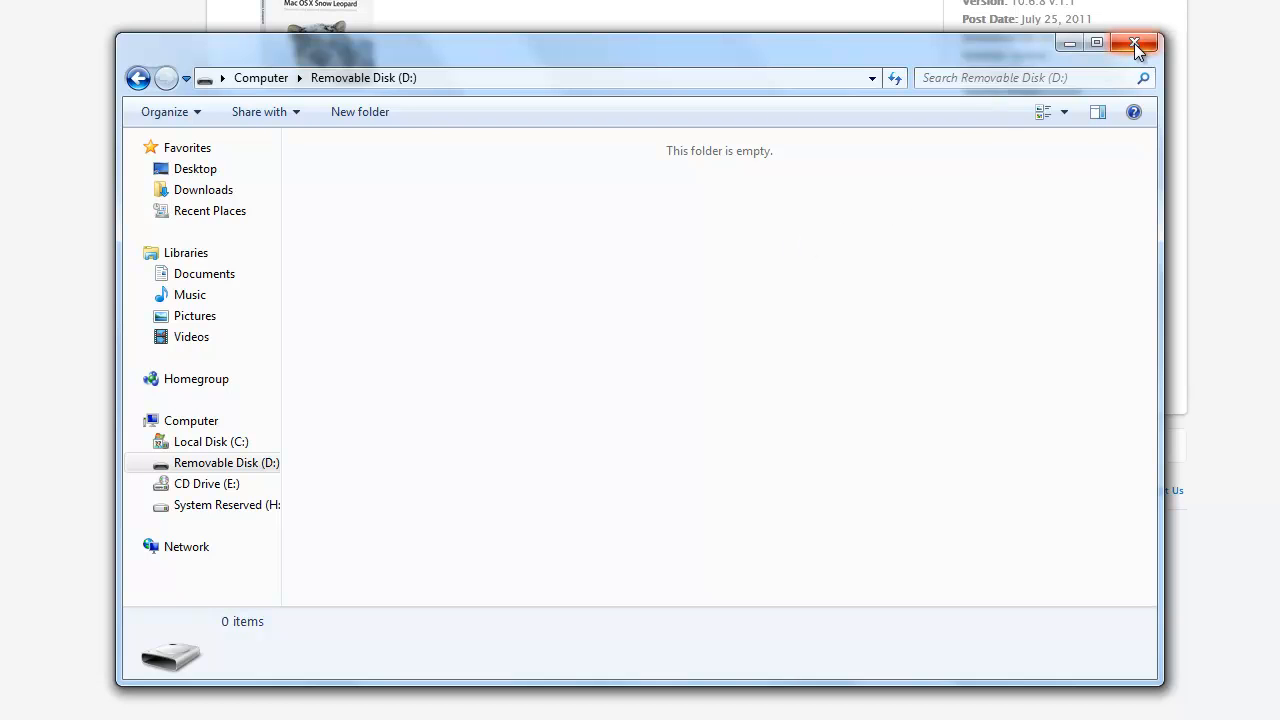
{"action": "mouse_move", "coordinate": [1134, 42]}
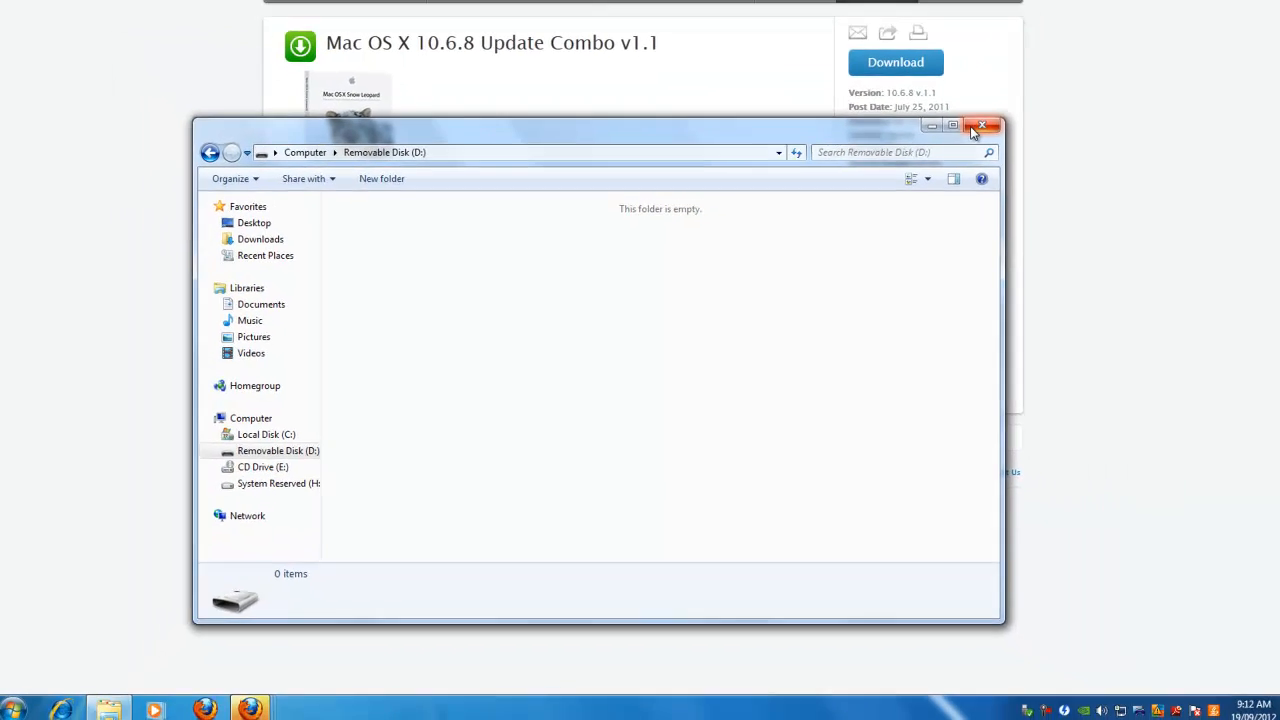
{"action": "left_click", "coordinate": [981, 125]}
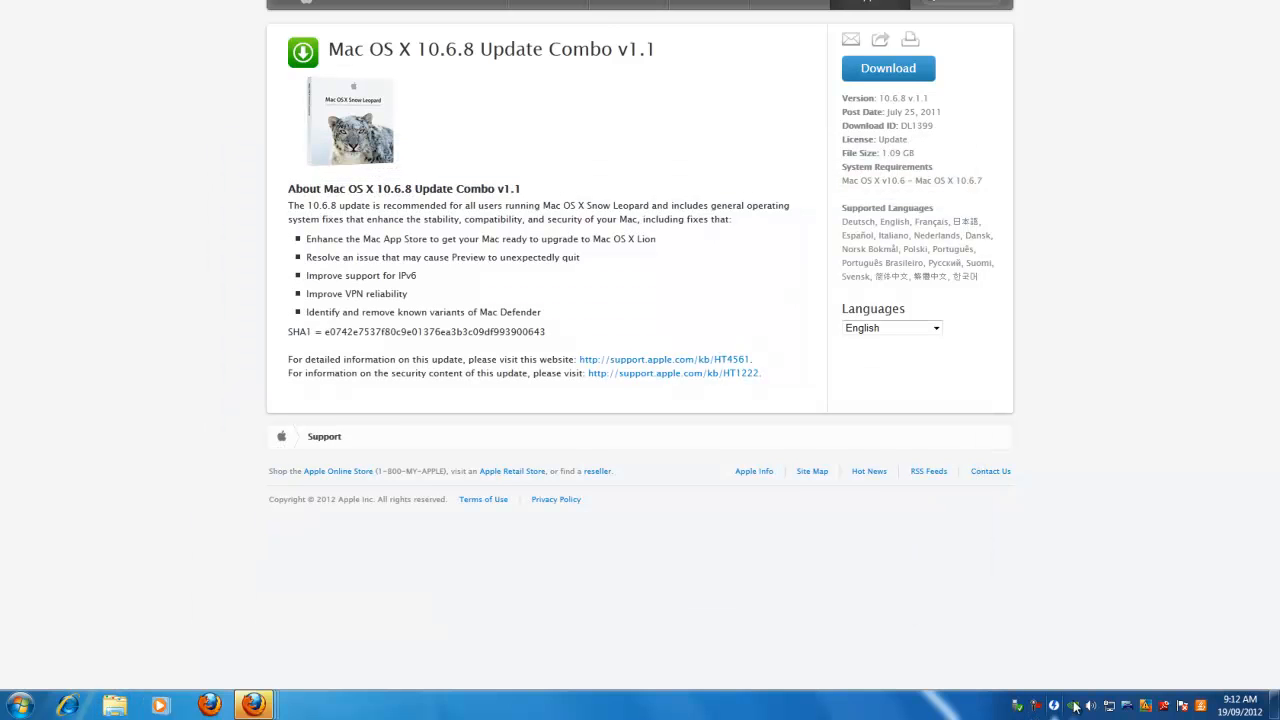